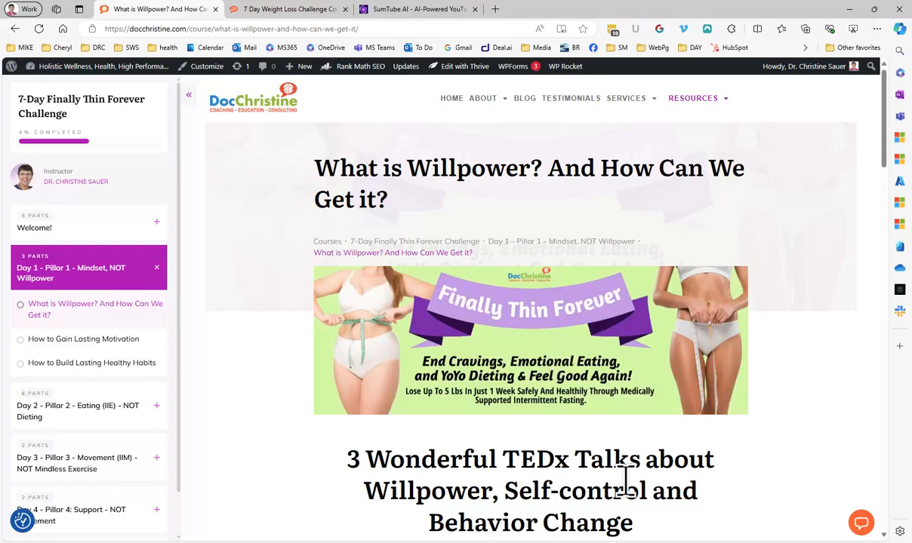
{"action": "mouse_move", "coordinate": [898, 483]}
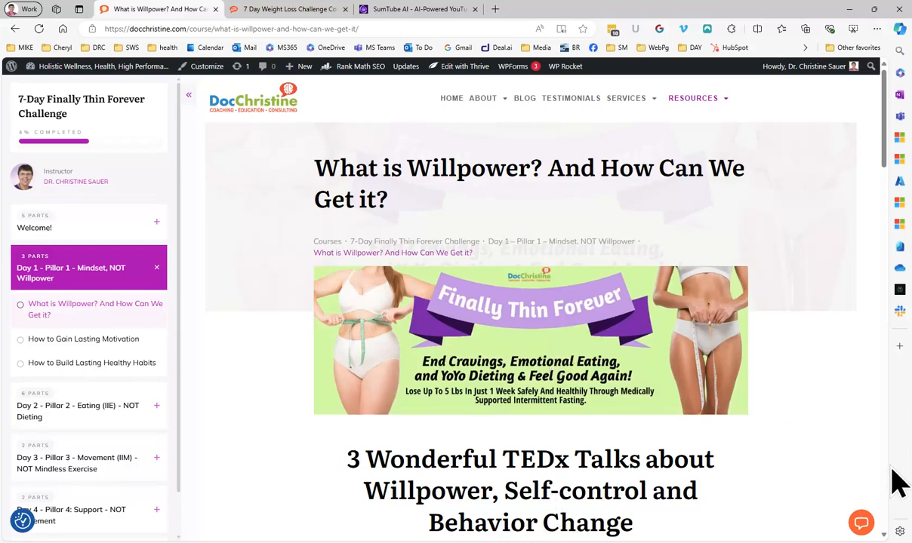
{"action": "mouse_move", "coordinate": [827, 380]}
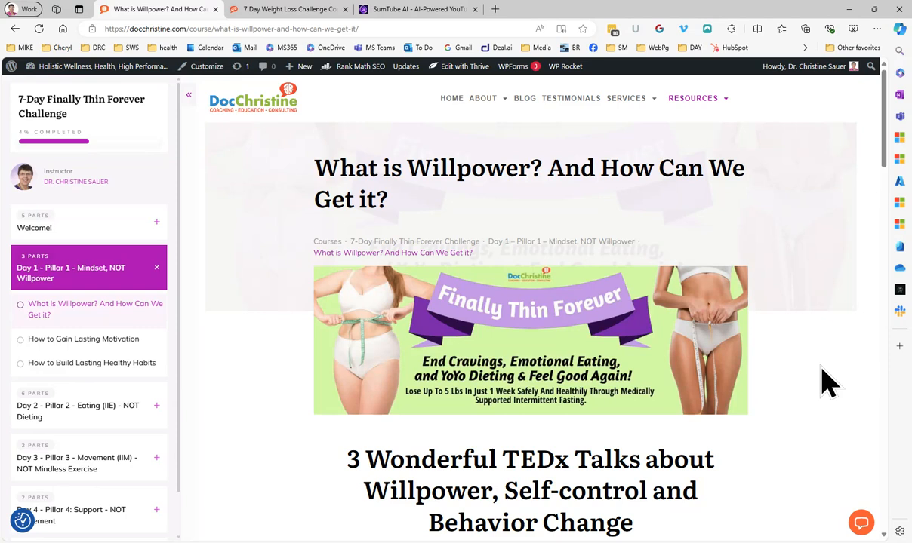
Step: Scroll the 'What is Willpower?' lesson down to its first embedded TEDx talk
{"action": "scroll", "scroll_direction": "down", "scroll_amount": 3}
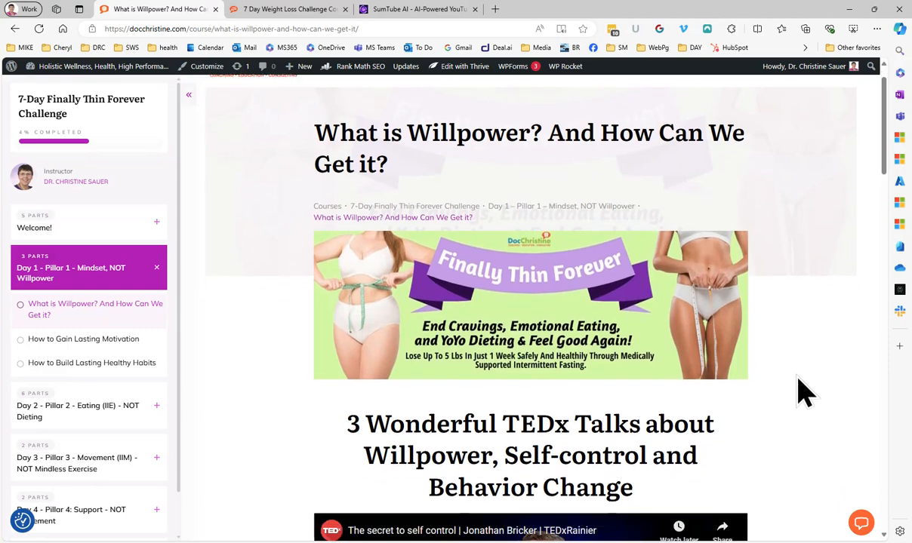
{"action": "scroll", "scroll_direction": "down", "scroll_amount": 3}
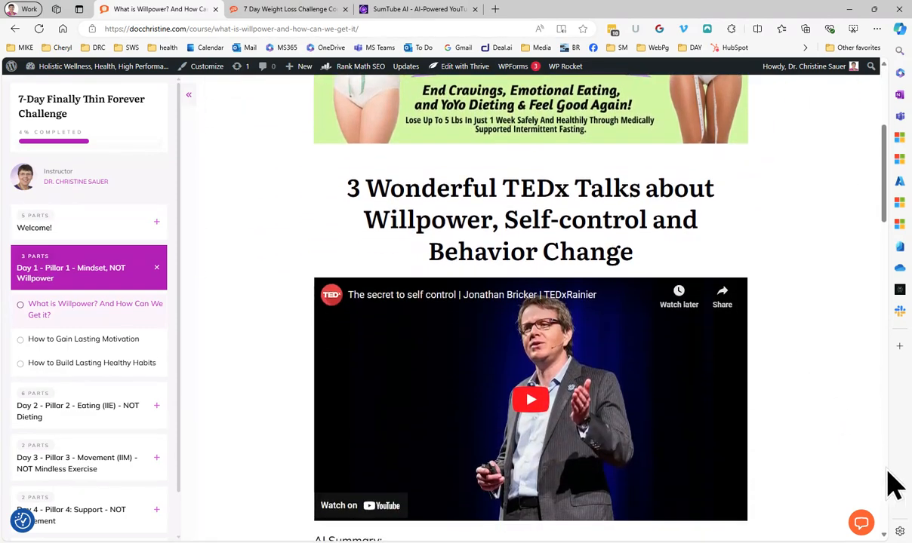
{"action": "mouse_move", "coordinate": [823, 380]}
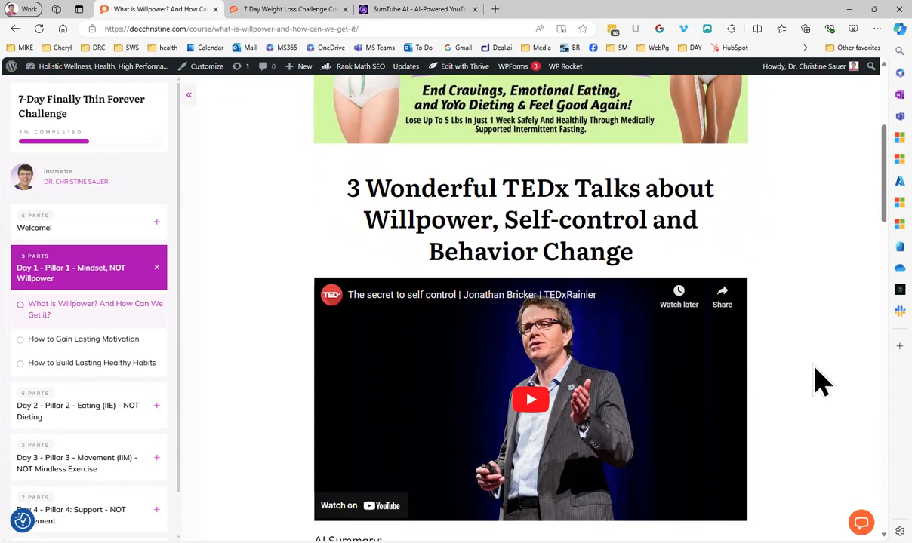
Step: Scroll below the Jonathan Bricker TEDx video to read its AI Summary text
{"action": "scroll", "scroll_direction": "down", "scroll_amount": 3}
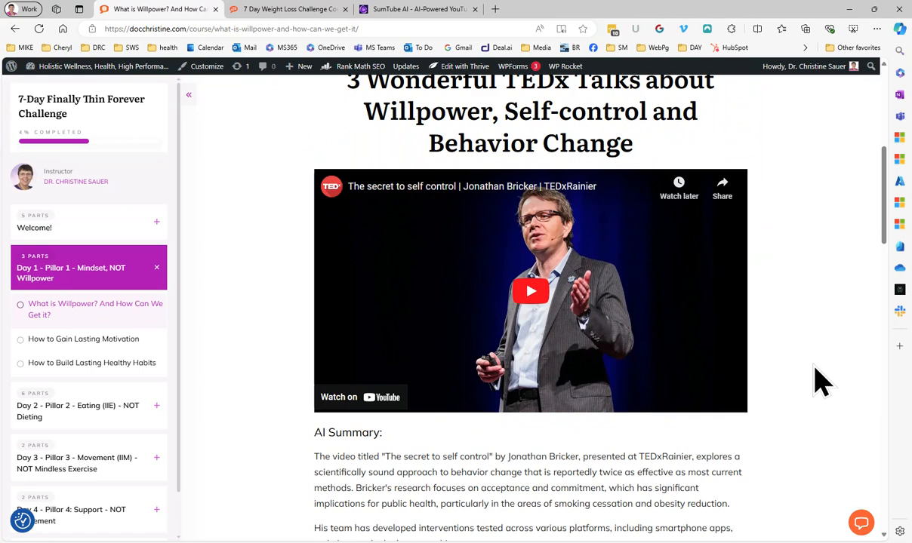
{"action": "mouse_move", "coordinate": [809, 305]}
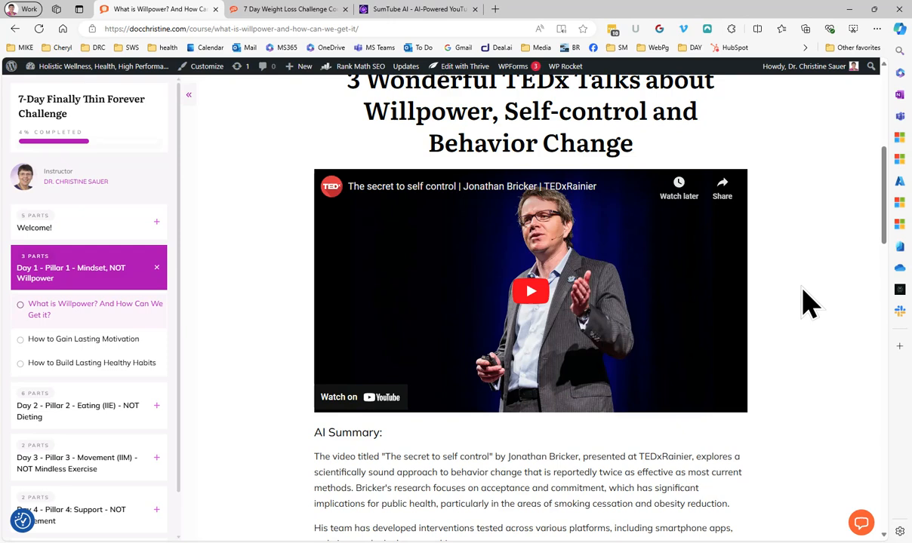
{"action": "mouse_move", "coordinate": [803, 330]}
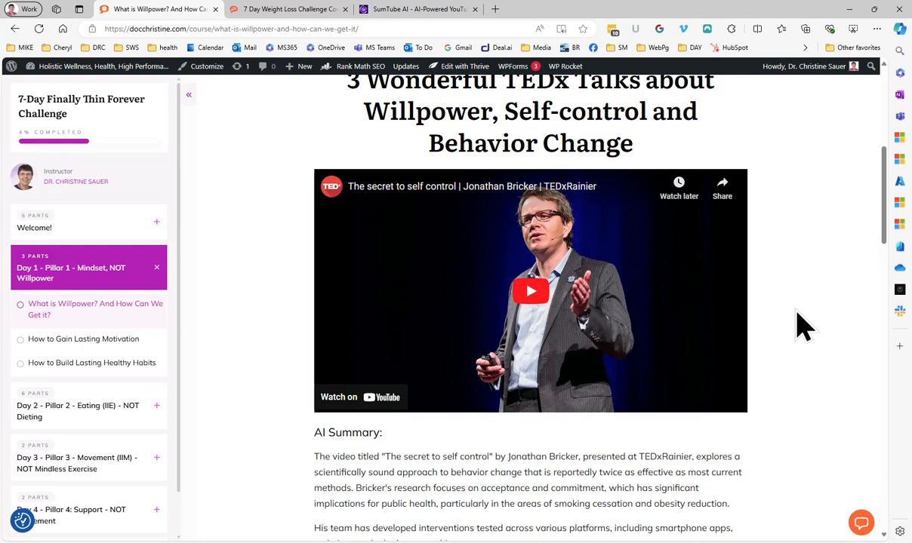
{"action": "scroll", "scroll_direction": "down", "scroll_amount": 3}
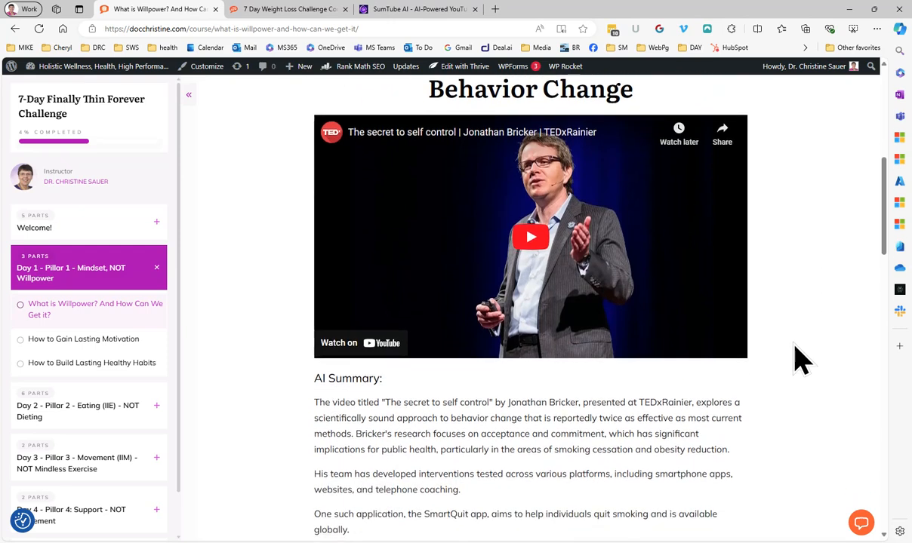
{"action": "scroll", "scroll_direction": "down", "scroll_amount": 3}
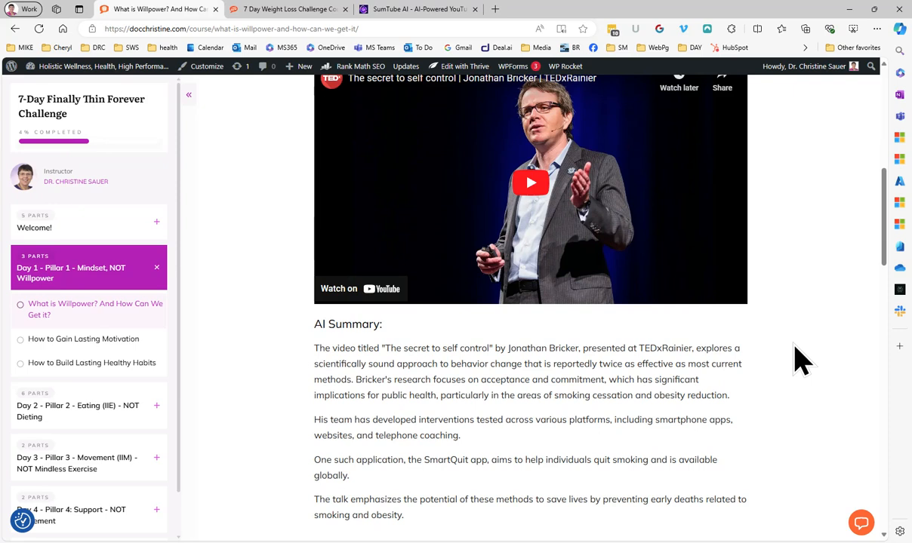
{"action": "mouse_move", "coordinate": [808, 416]}
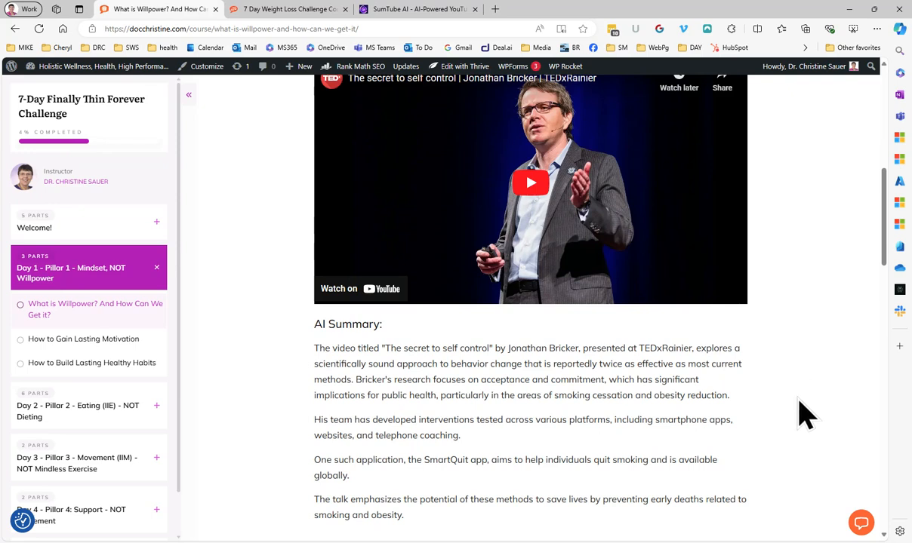
{"action": "scroll", "scroll_direction": "down", "scroll_amount": 3}
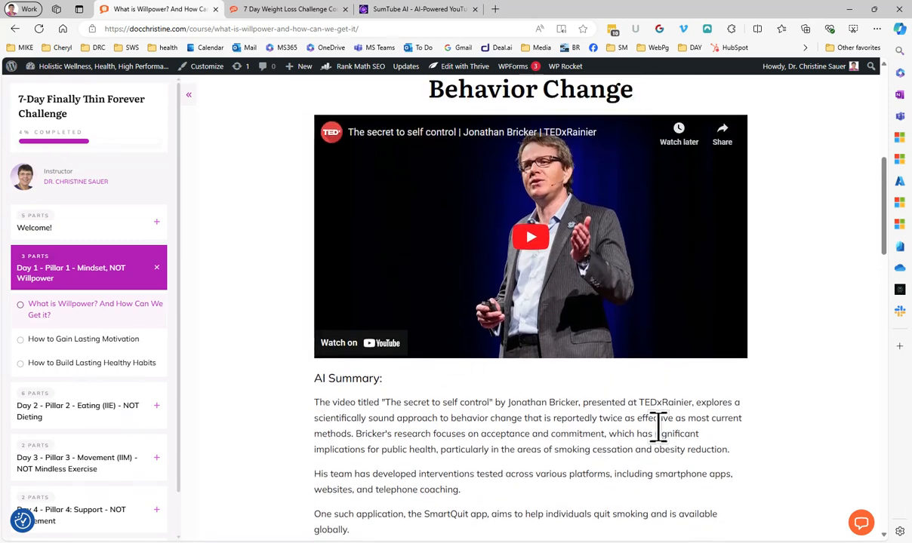
Step: Scroll on to the Al Switzler TEDx talk summary and Tali Sharot's video
{"action": "scroll", "scroll_direction": "down", "scroll_amount": 3}
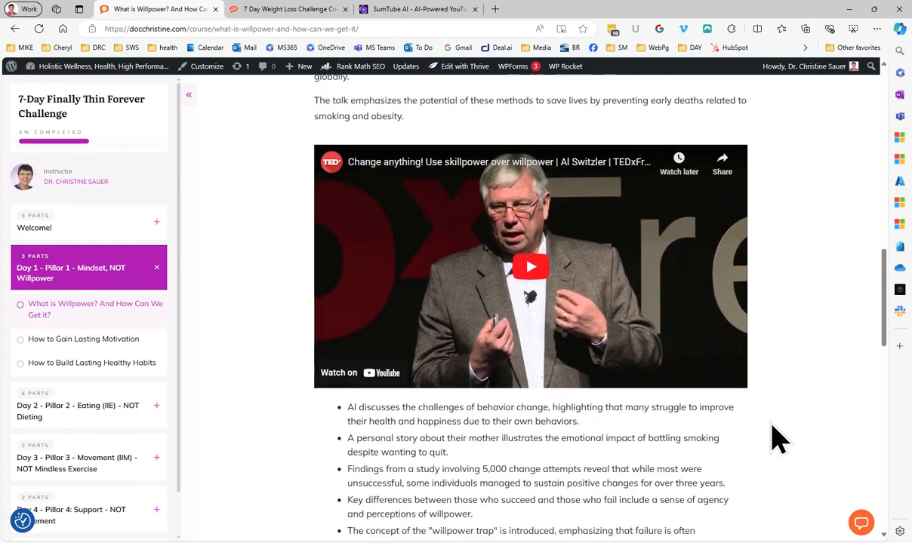
{"action": "scroll", "scroll_direction": "down", "scroll_amount": 3}
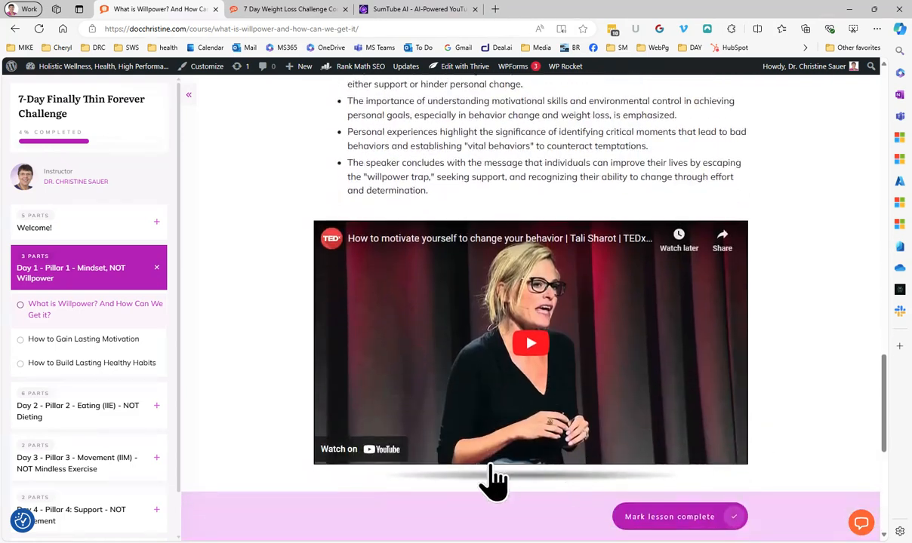
{"action": "mouse_move", "coordinate": [782, 392]}
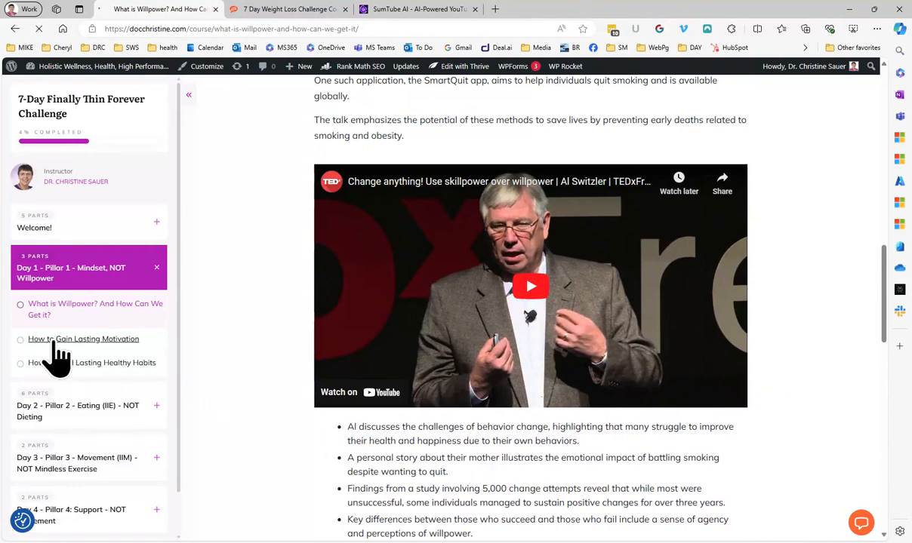
Step: Open the 'How to Gain Lasting Motivation' lesson from the course sidebar
{"action": "left_click", "coordinate": [83, 338]}
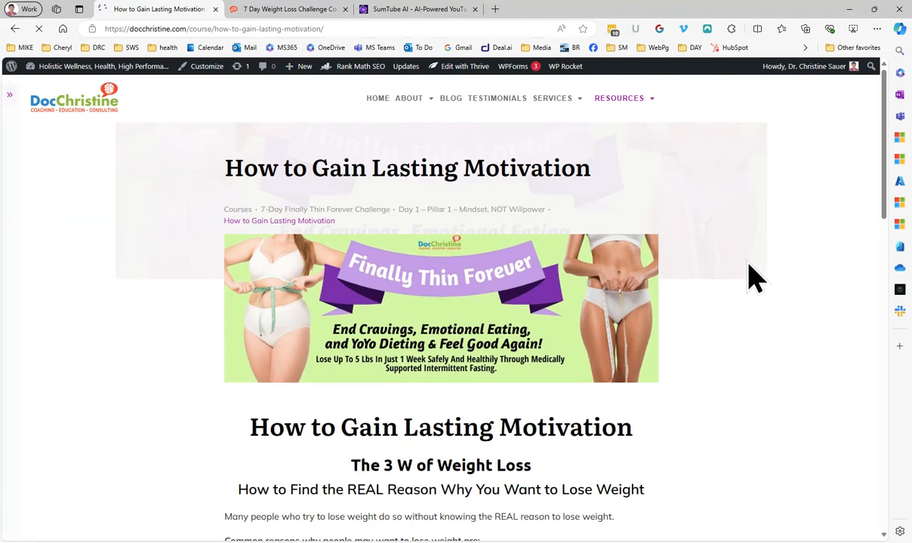
{"action": "left_click", "coordinate": [9, 94]}
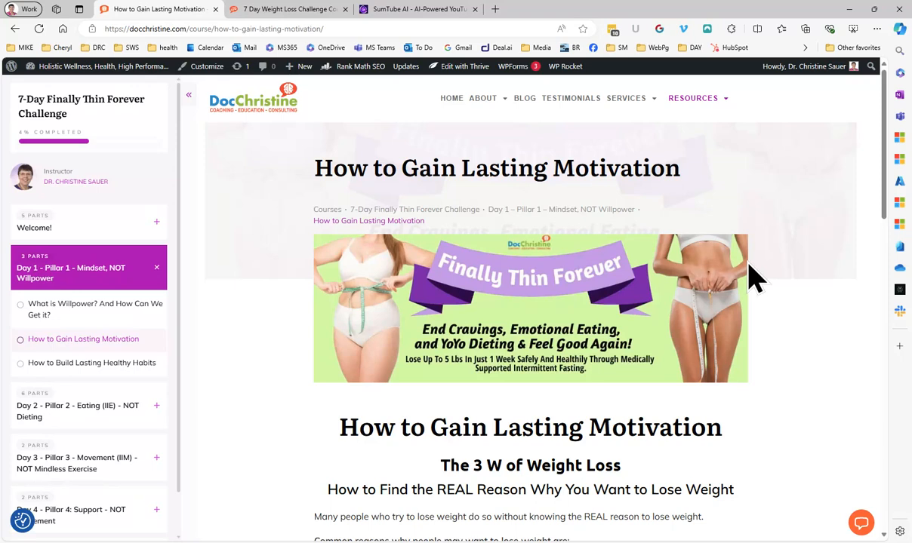
Step: Scroll through the motivation lesson's '3 W of Weight Loss' reasons list to the coaching offer
{"action": "scroll", "scroll_direction": "down", "scroll_amount": 3}
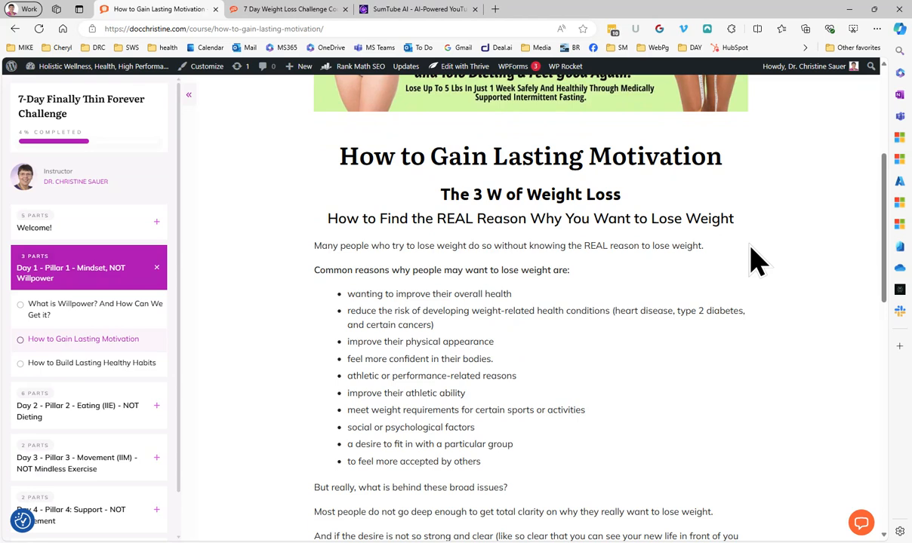
{"action": "mouse_move", "coordinate": [621, 411]}
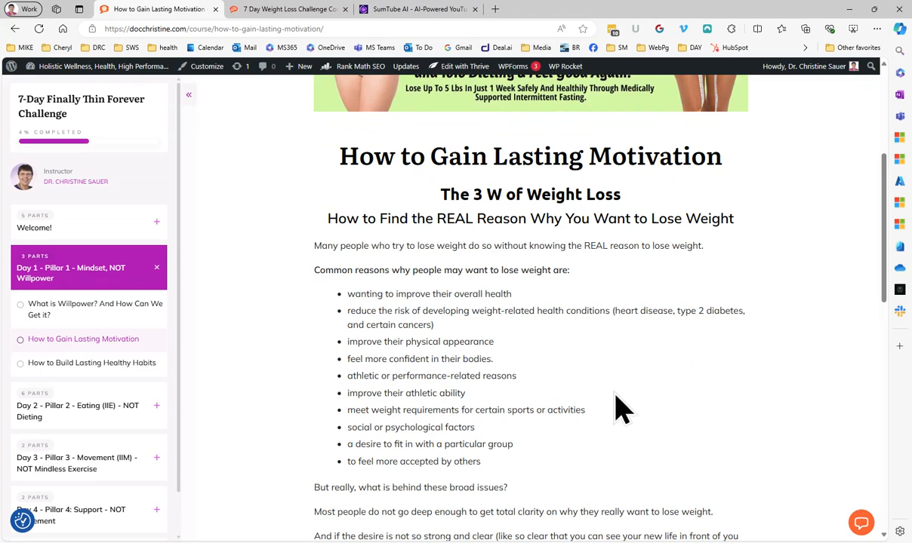
{"action": "scroll", "scroll_direction": "down", "scroll_amount": 3}
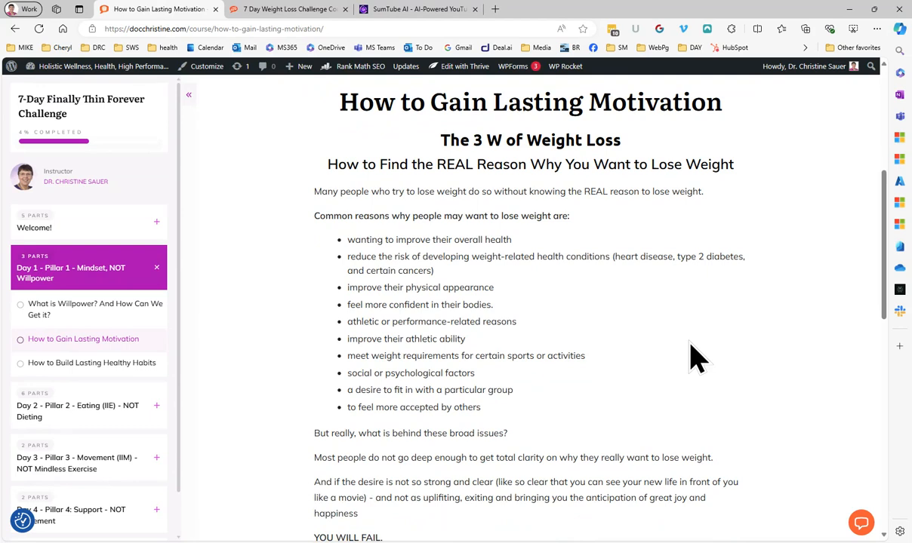
{"action": "mouse_move", "coordinate": [558, 355]}
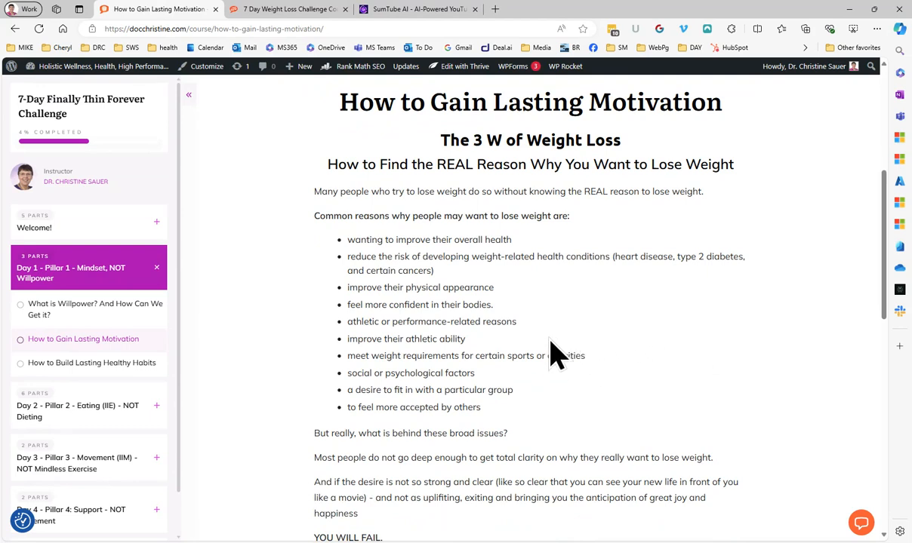
{"action": "mouse_move", "coordinate": [529, 346]}
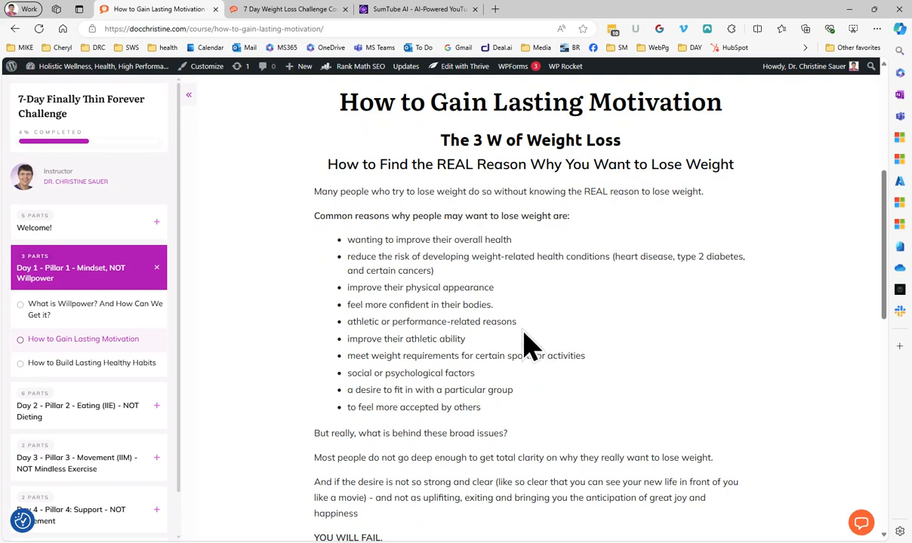
{"action": "mouse_move", "coordinate": [536, 339]}
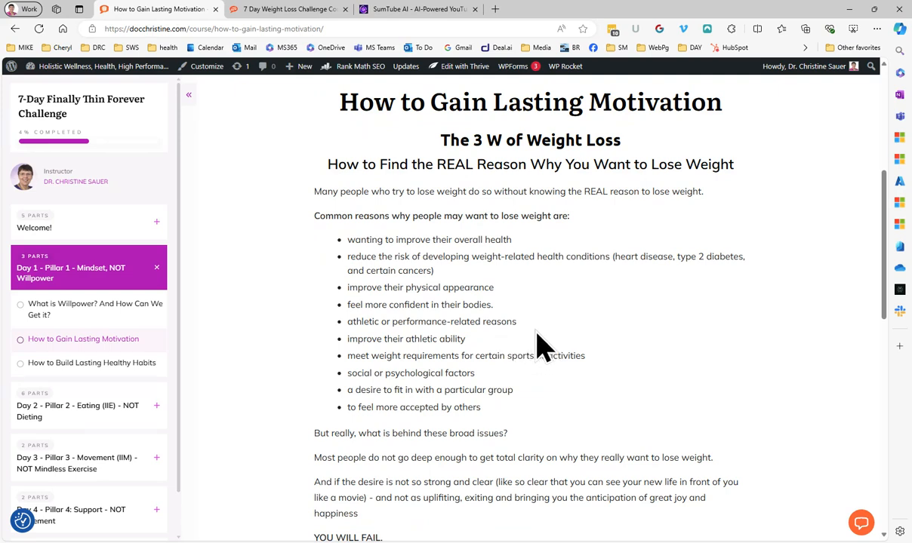
{"action": "mouse_move", "coordinate": [562, 408]}
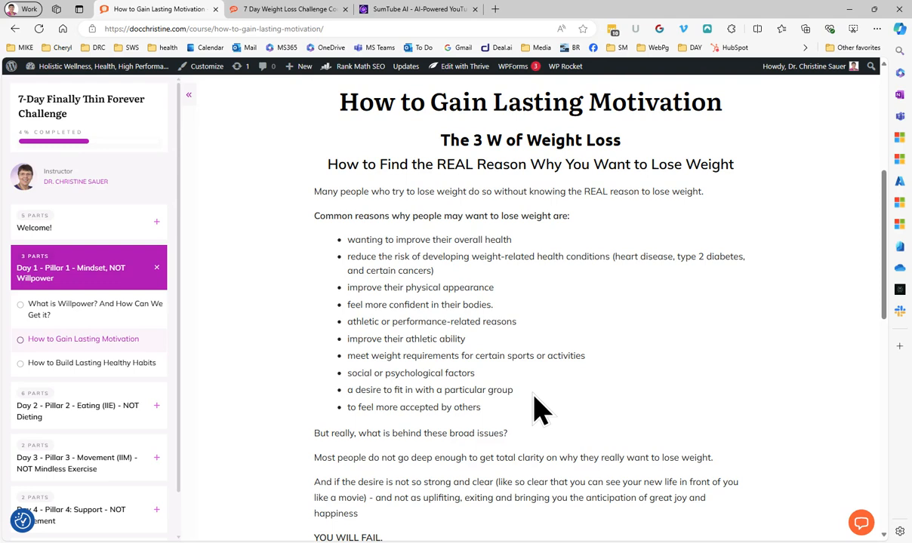
{"action": "mouse_move", "coordinate": [542, 410]}
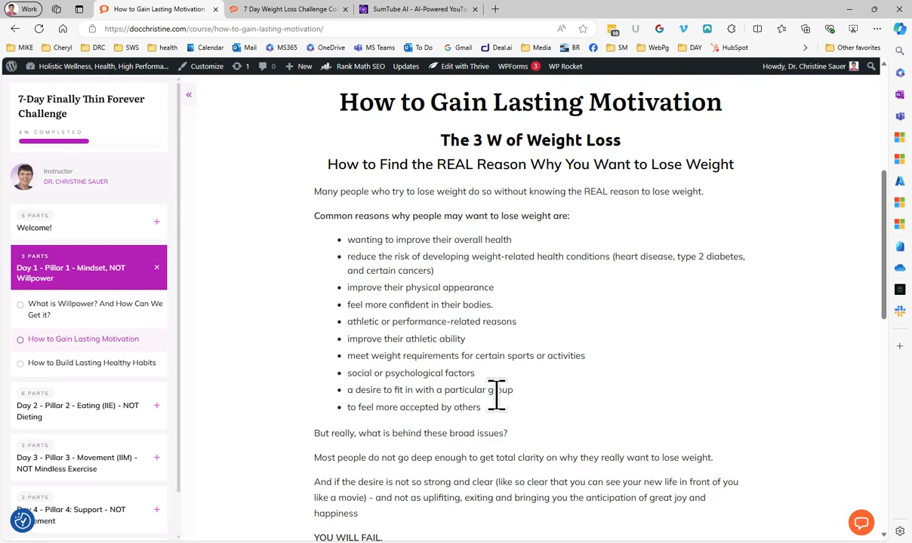
{"action": "mouse_move", "coordinate": [529, 411]}
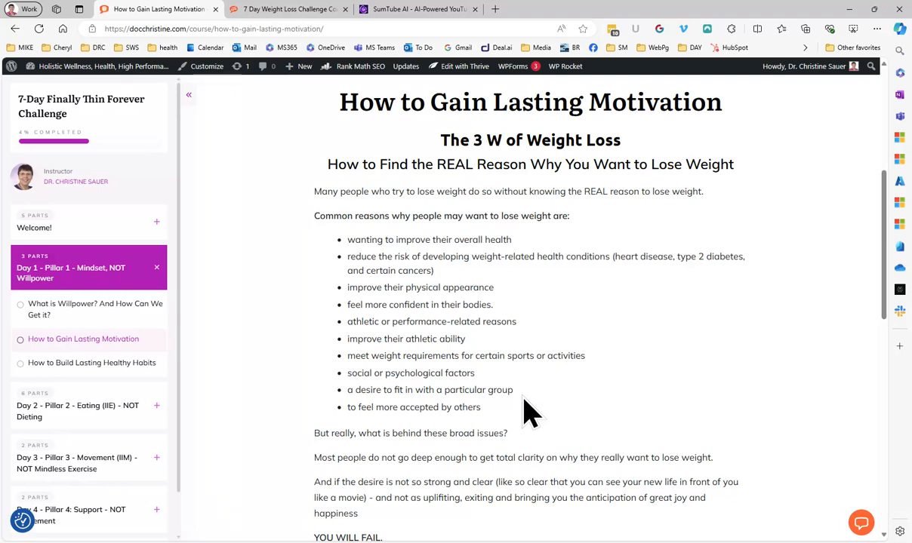
{"action": "mouse_move", "coordinate": [505, 429]}
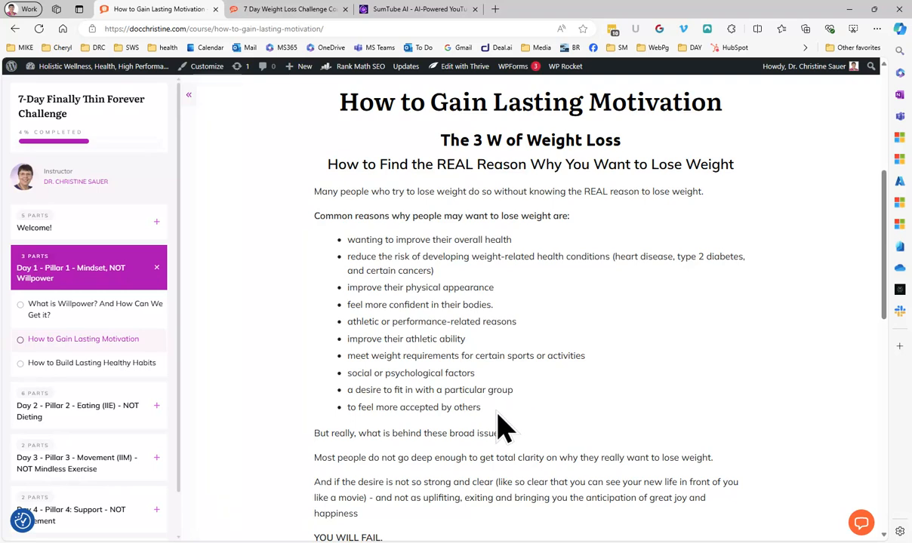
{"action": "mouse_move", "coordinate": [486, 425]}
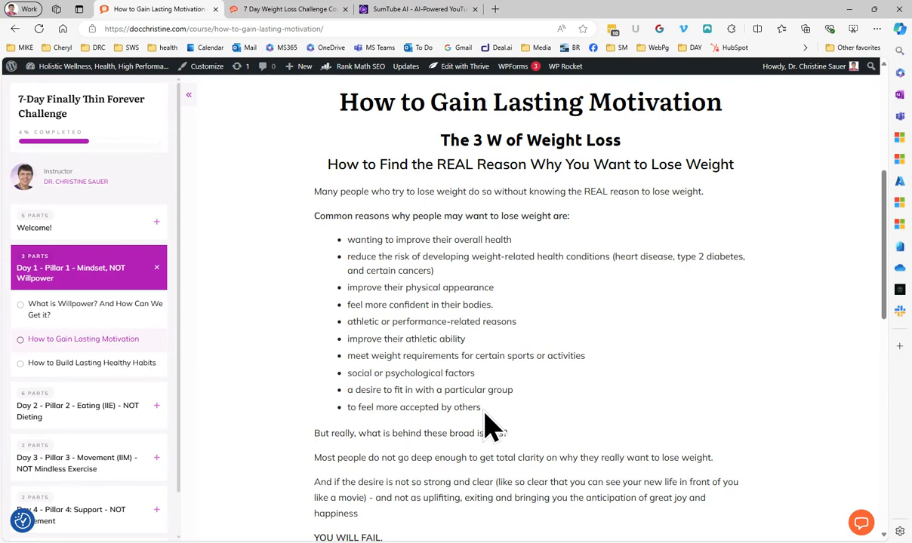
{"action": "mouse_move", "coordinate": [496, 424]}
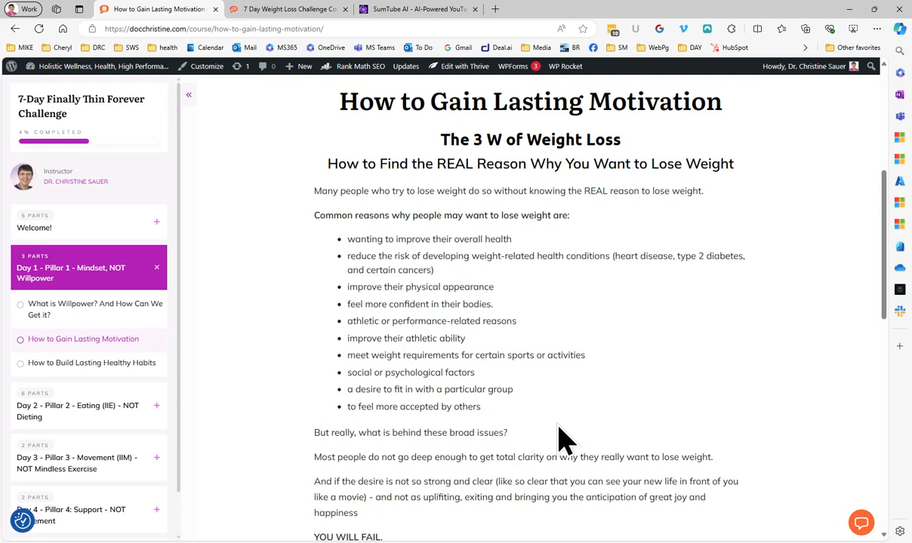
{"action": "scroll", "scroll_direction": "down", "scroll_amount": 3}
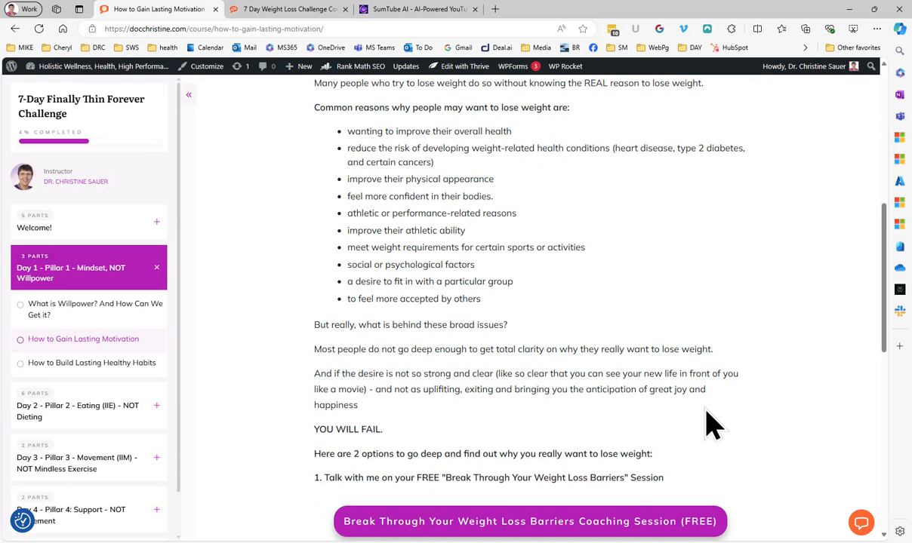
Step: Scroll to the coaching session button and the 3 W's workbook questions
{"action": "scroll", "scroll_direction": "down", "scroll_amount": 3}
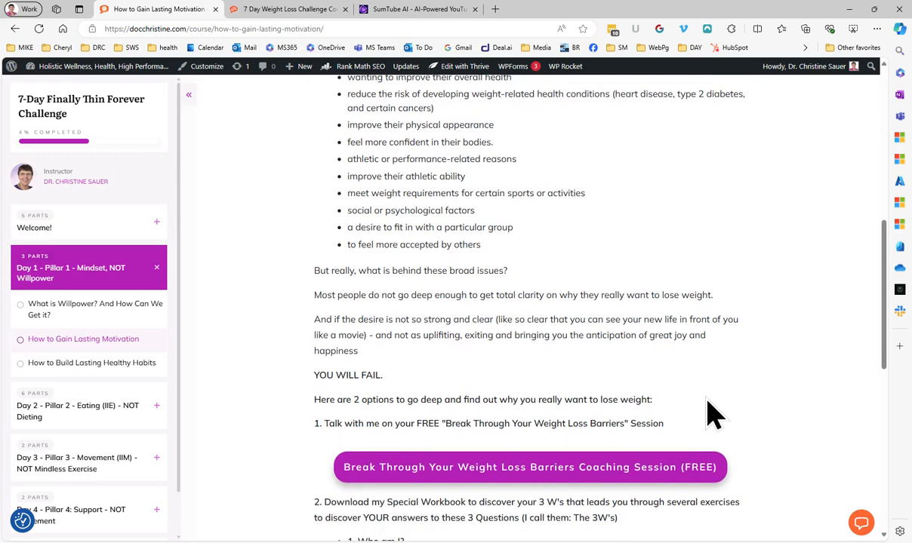
{"action": "mouse_move", "coordinate": [897, 476]}
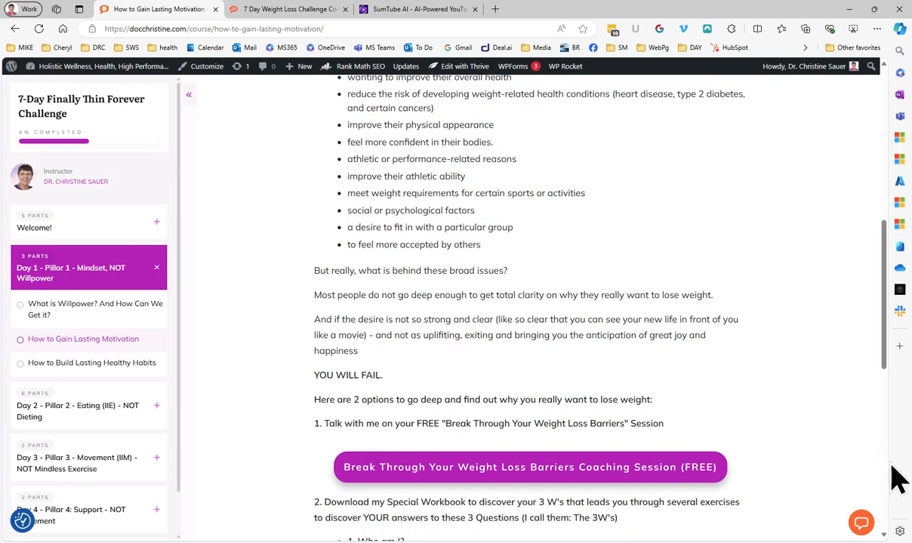
{"action": "mouse_move", "coordinate": [833, 435]}
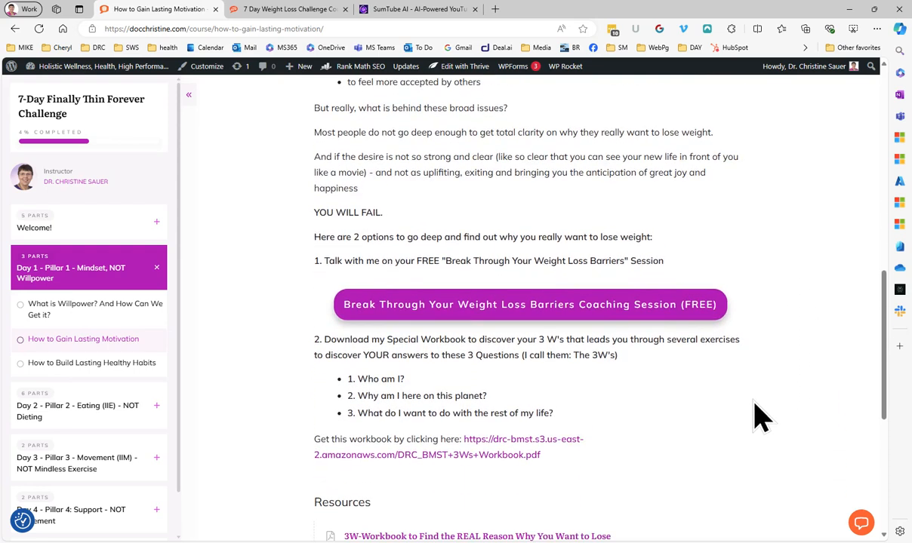
Step: Scroll to the Resources section listing the 3W-Workbook and the lesson-complete bar
{"action": "scroll", "scroll_direction": "down", "scroll_amount": 3}
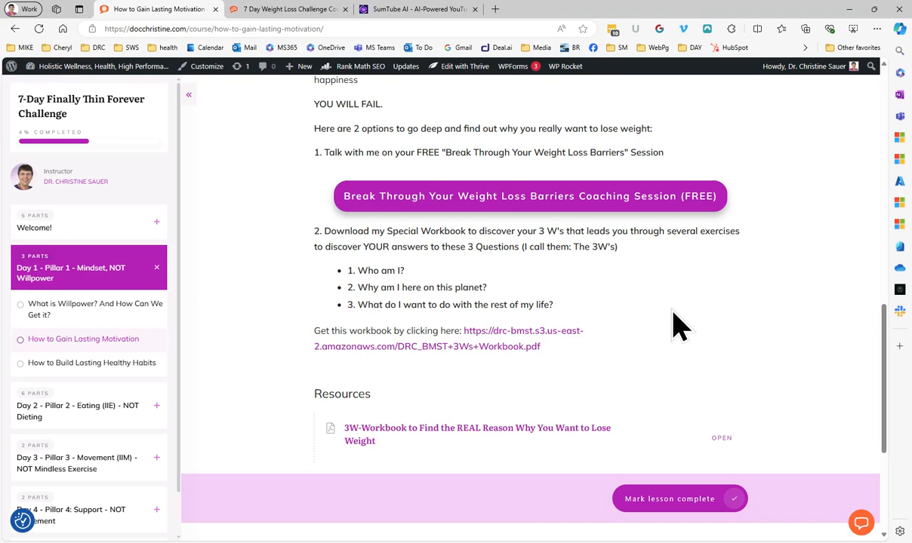
{"action": "scroll", "scroll_direction": "down", "scroll_amount": 3}
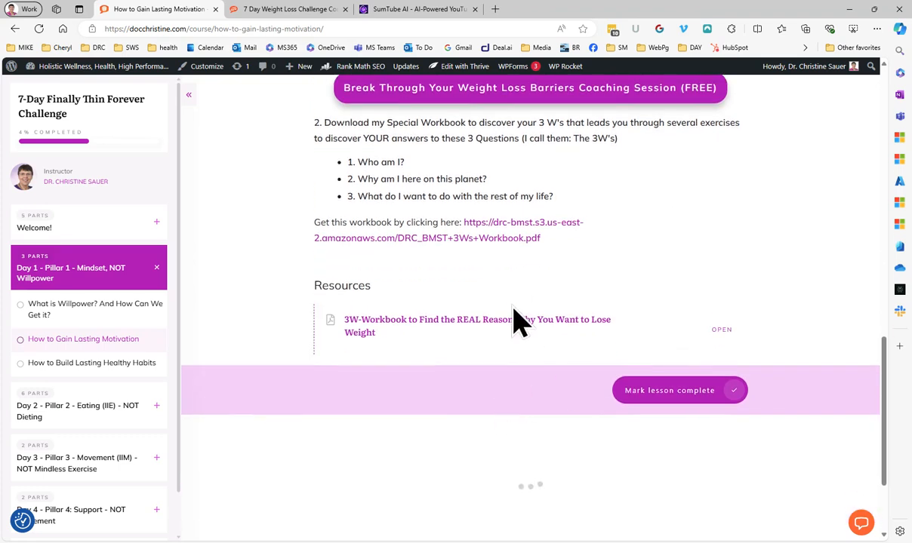
{"action": "mouse_move", "coordinate": [188, 435]}
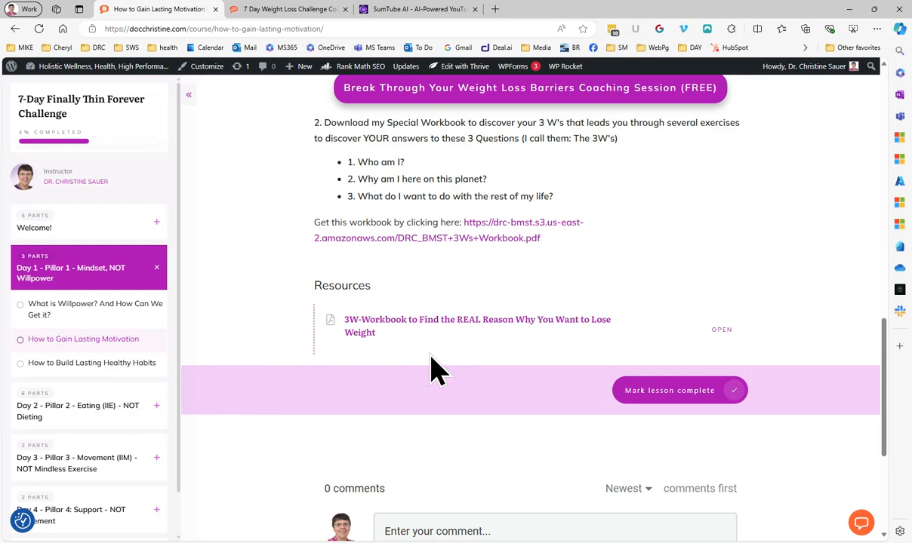
{"action": "mouse_move", "coordinate": [453, 367]}
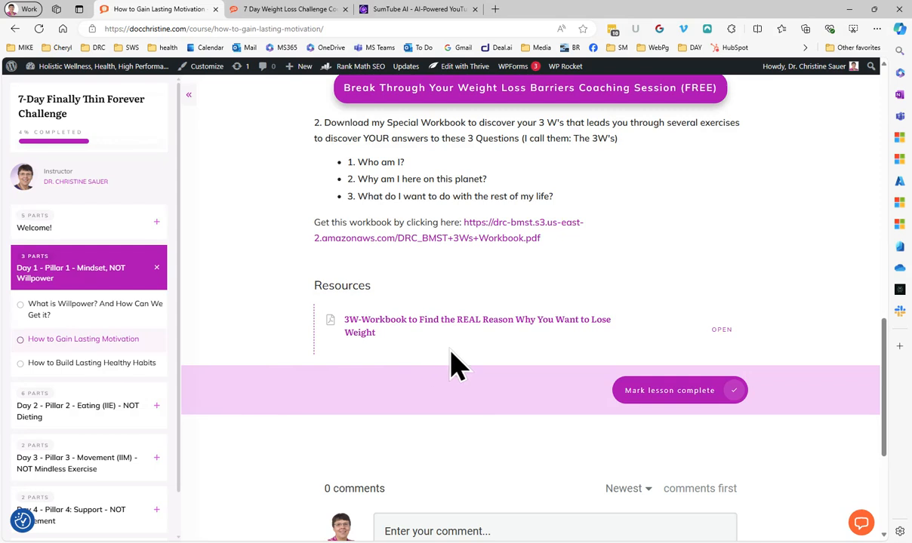
{"action": "mouse_move", "coordinate": [61, 390]}
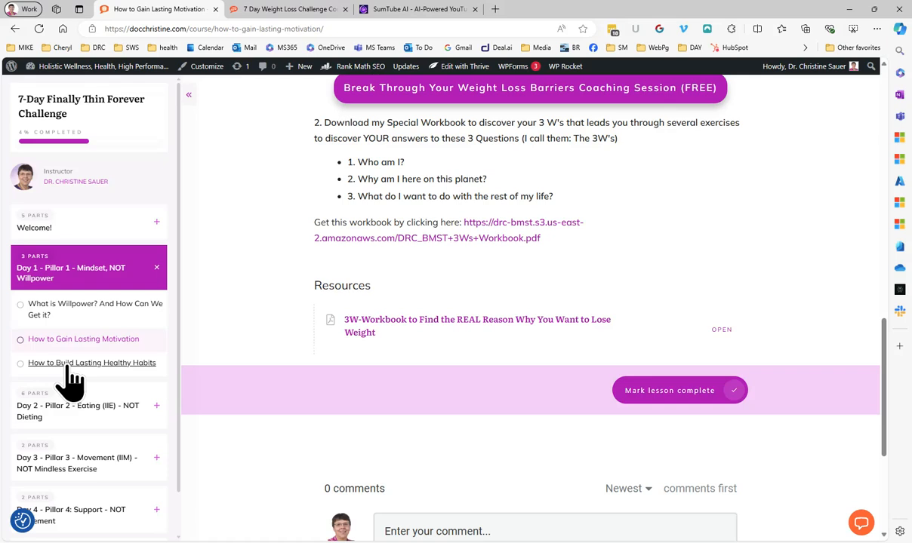
Step: Open the 'How to Build Lasting Healthy Habits' lesson under Day 1 in the sidebar
{"action": "left_click", "coordinate": [90, 362]}
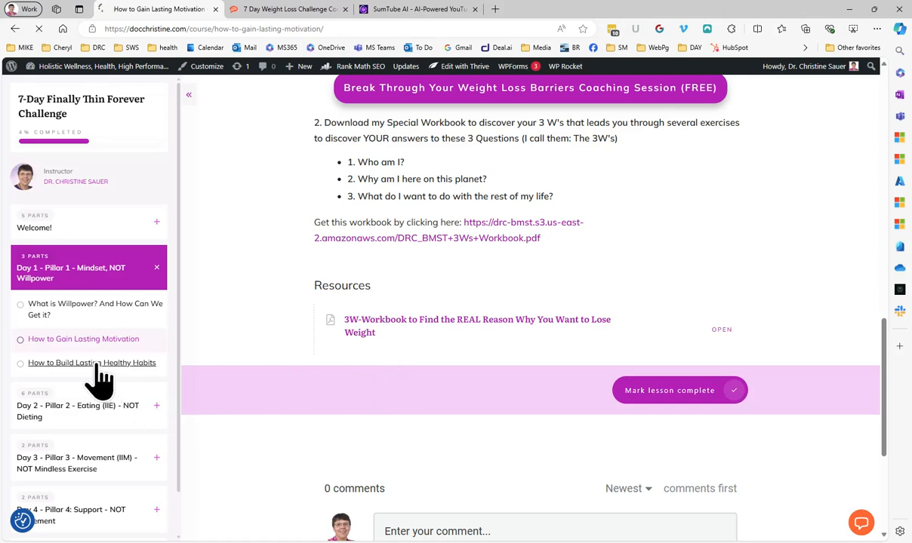
{"action": "left_click", "coordinate": [91, 362]}
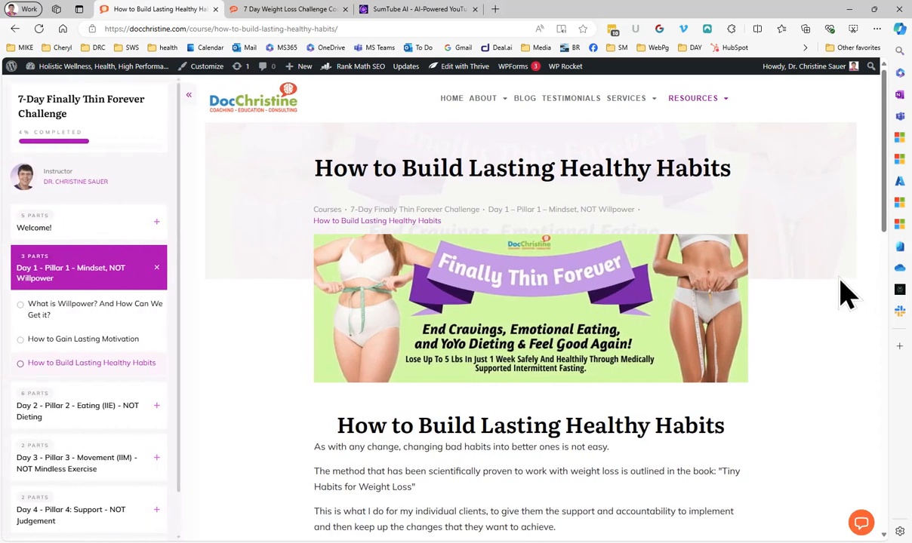
{"action": "mouse_move", "coordinate": [823, 275]}
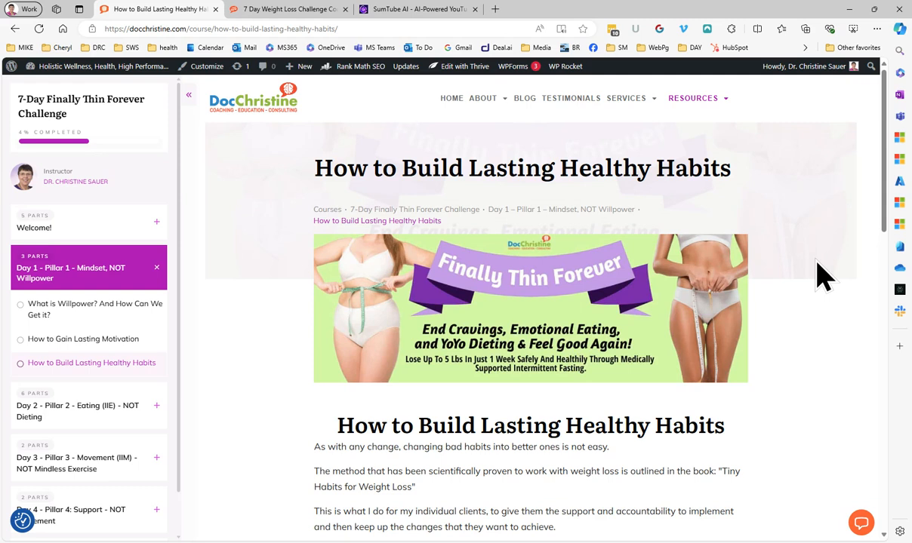
Step: Scroll past the habits lesson introduction and start the 'How to Start Any New Healthy Habit in 5 Steps' video
{"action": "scroll", "scroll_direction": "down", "scroll_amount": 3}
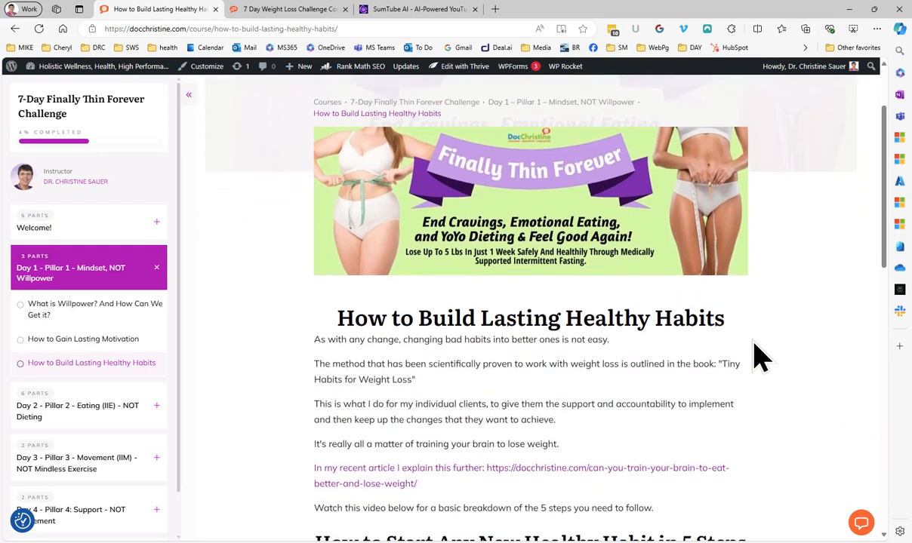
{"action": "scroll", "scroll_direction": "down", "scroll_amount": 3}
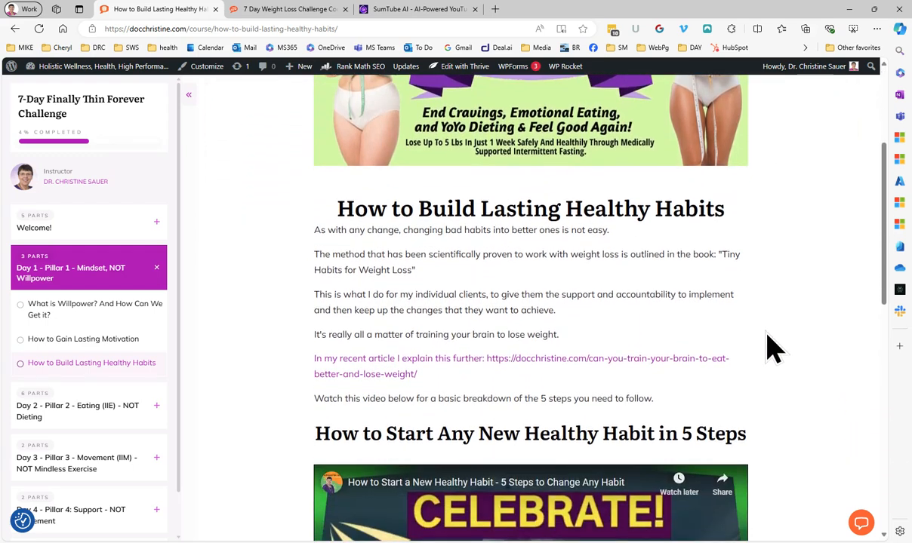
{"action": "mouse_move", "coordinate": [767, 377]}
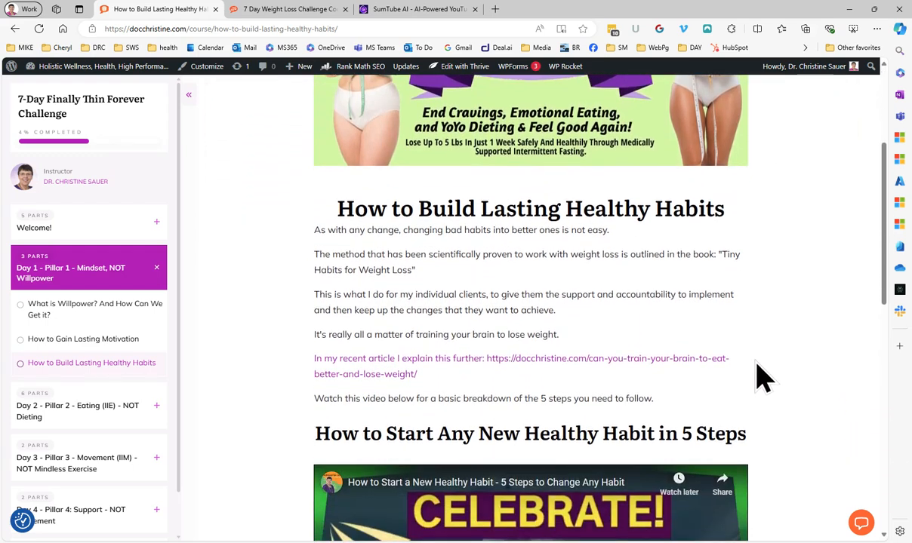
{"action": "mouse_move", "coordinate": [395, 380]}
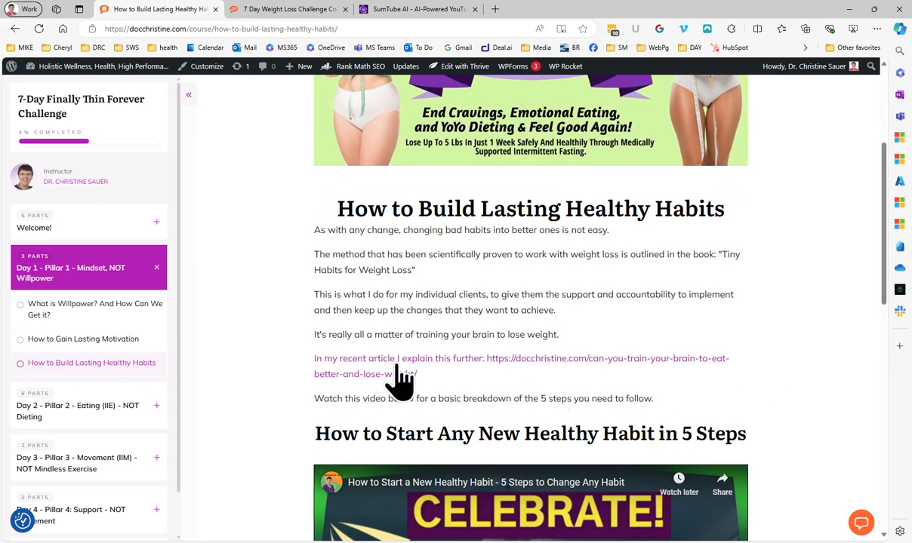
{"action": "mouse_move", "coordinate": [592, 384]}
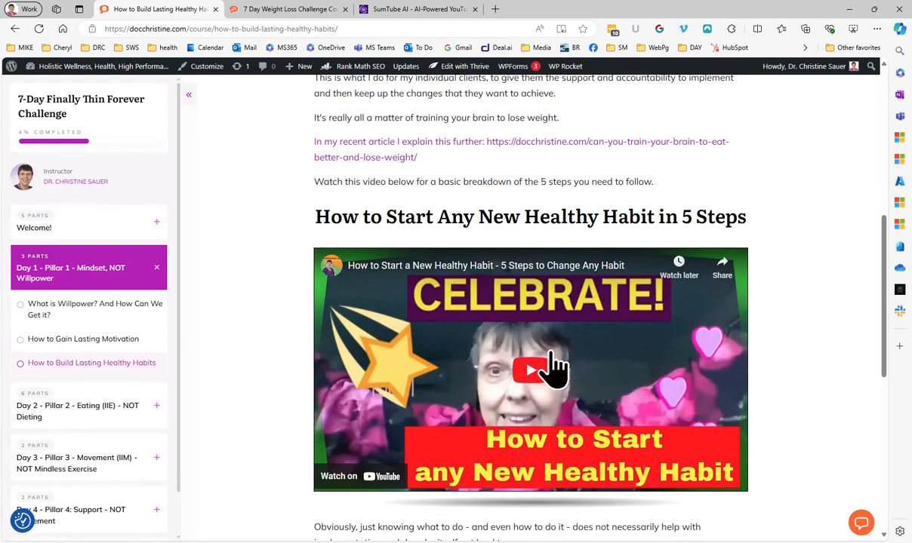
{"action": "scroll", "scroll_direction": "down", "scroll_amount": 3}
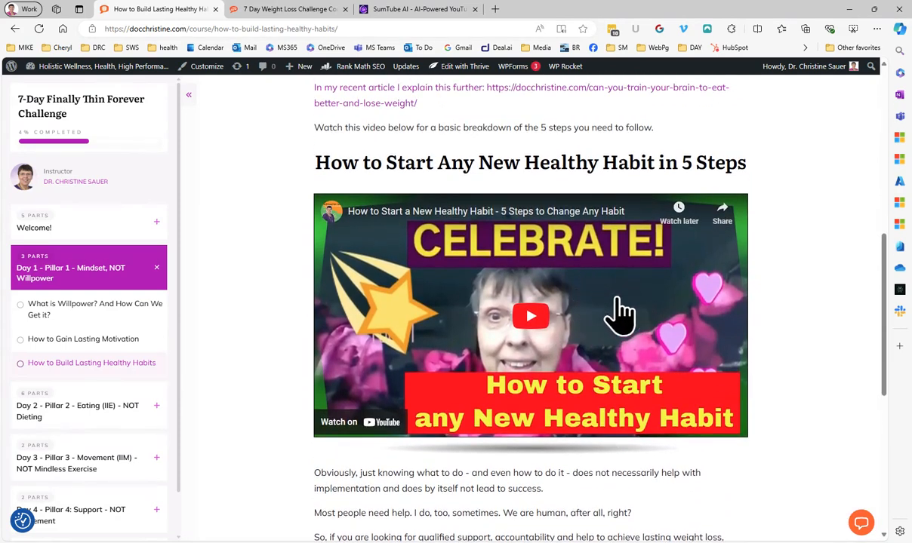
{"action": "scroll", "scroll_direction": "down", "scroll_amount": 3}
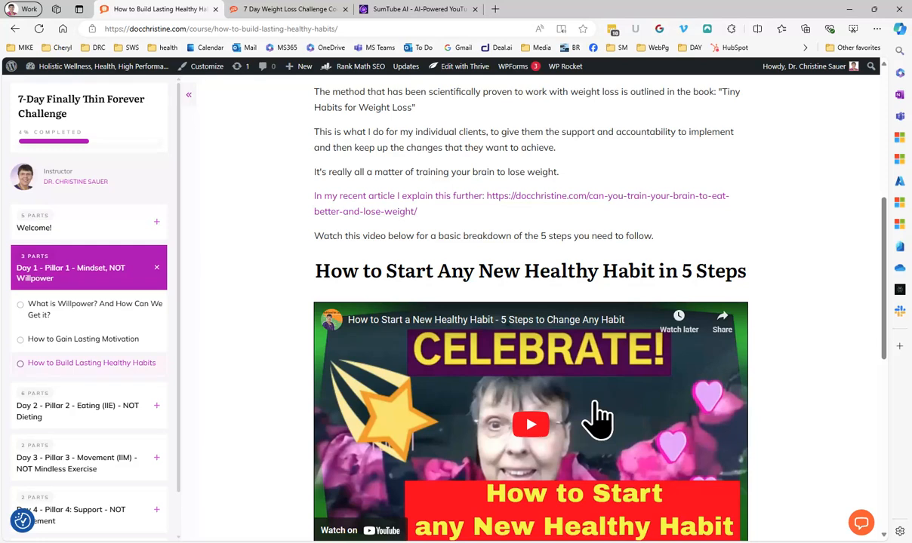
{"action": "scroll", "scroll_direction": "down", "scroll_amount": 3}
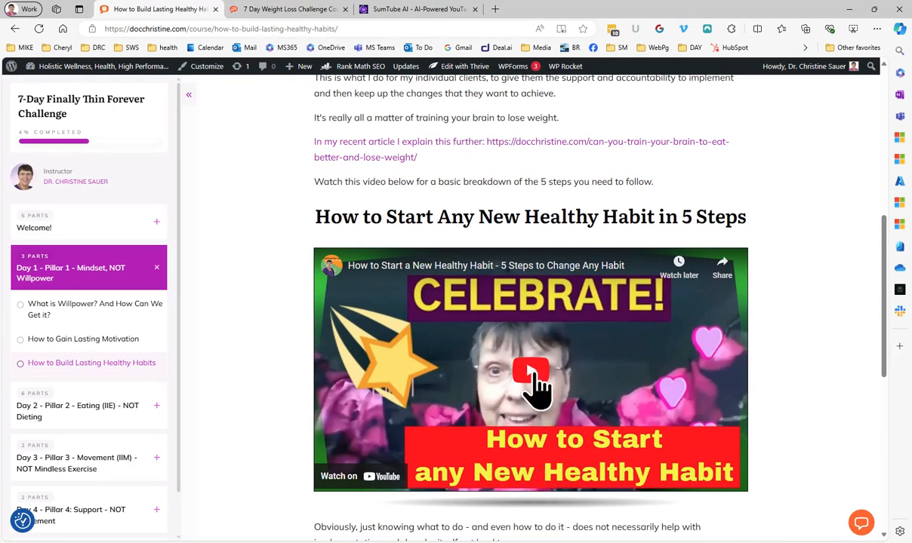
{"action": "left_click", "coordinate": [530, 374]}
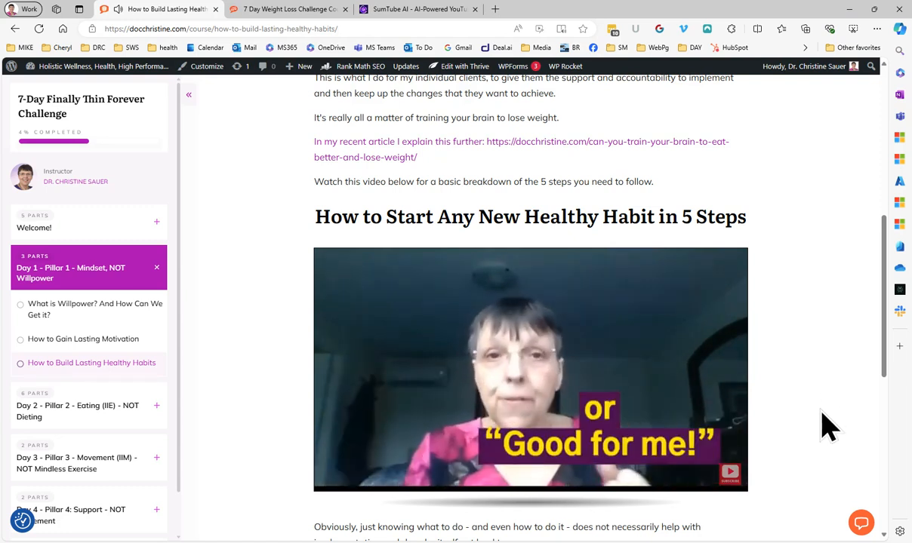
{"action": "mouse_move", "coordinate": [295, 480]}
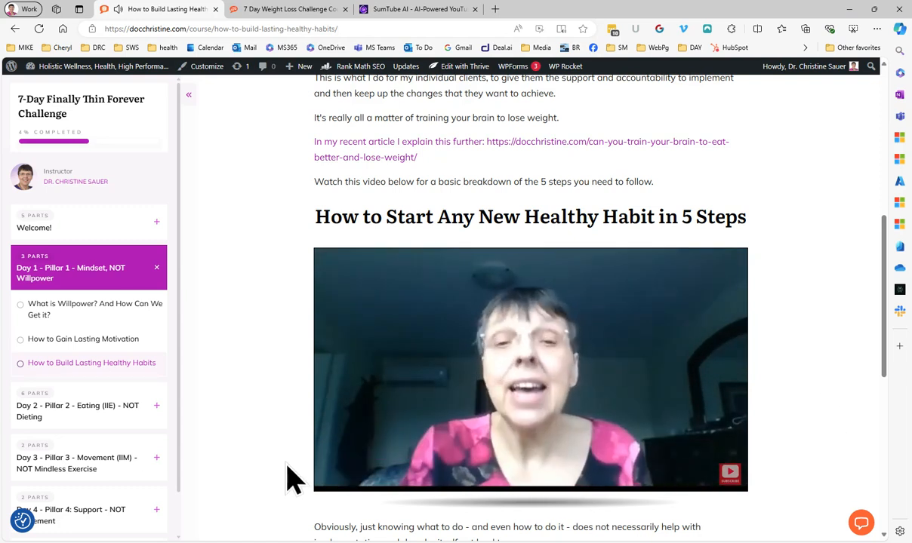
Step: Pause the 5-steps healthy habit video after watching it
{"action": "left_click", "coordinate": [532, 368]}
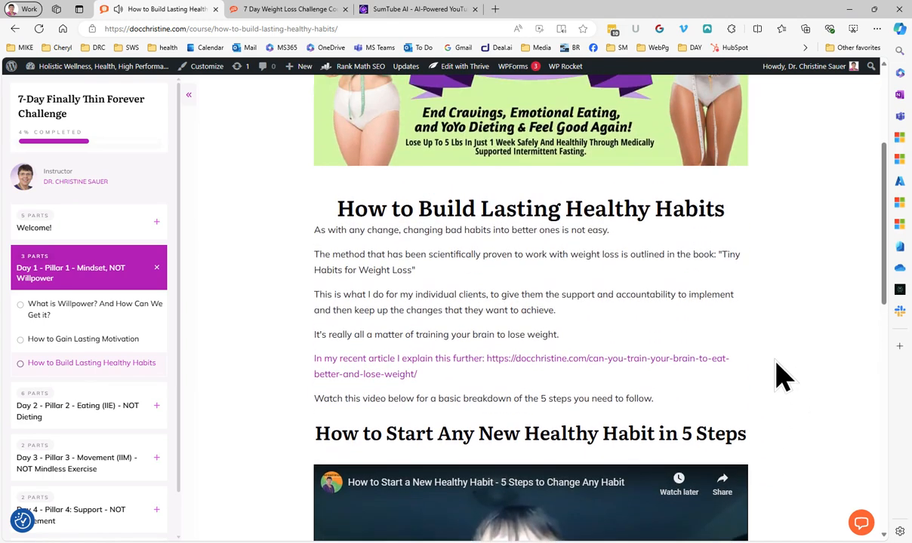
{"action": "mouse_move", "coordinate": [793, 385]}
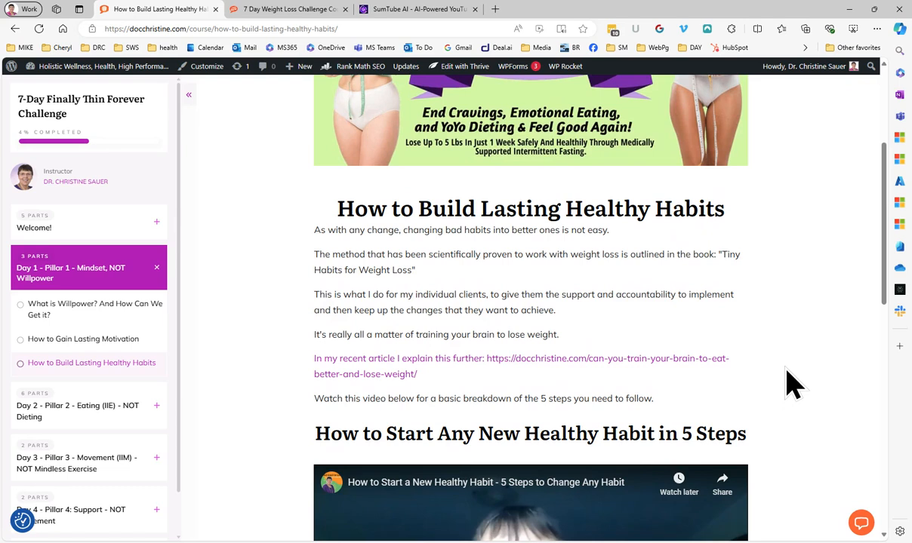
Step: Scroll below the 5-steps video to the coaching offer, Mark lesson complete bar and comments
{"action": "scroll", "scroll_direction": "down", "scroll_amount": 3}
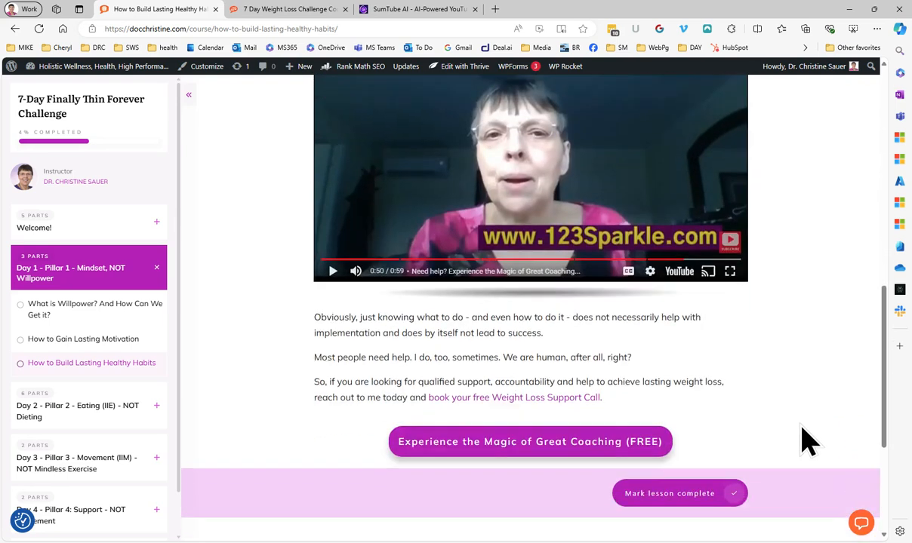
{"action": "scroll", "scroll_direction": "down", "scroll_amount": 3}
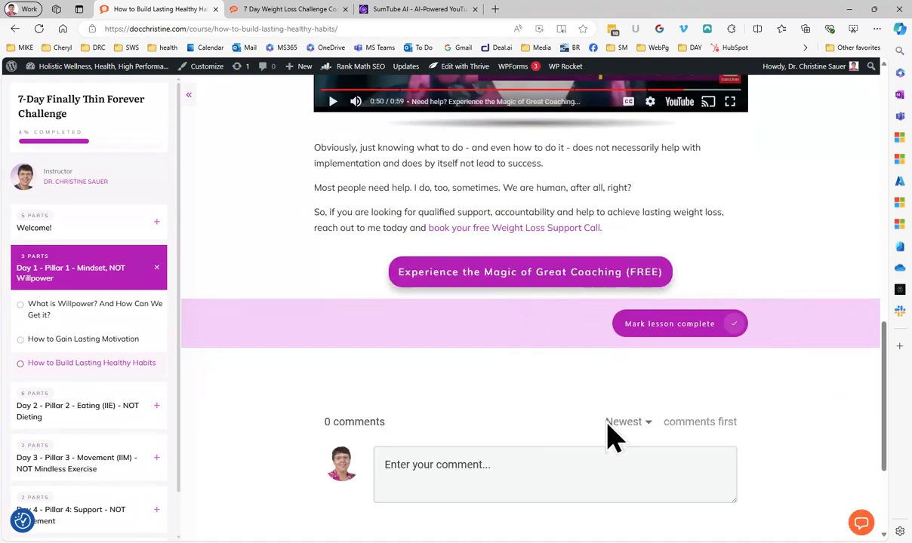
{"action": "mouse_move", "coordinate": [659, 528]}
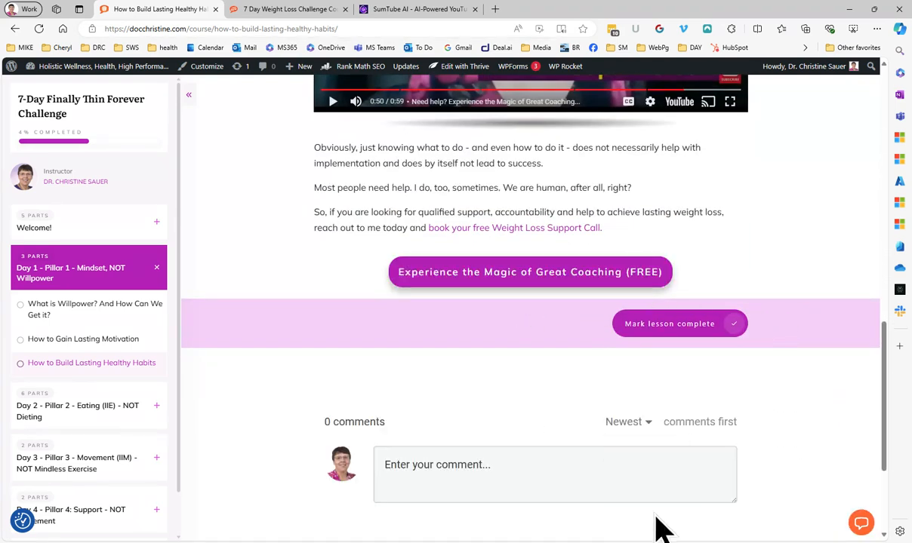